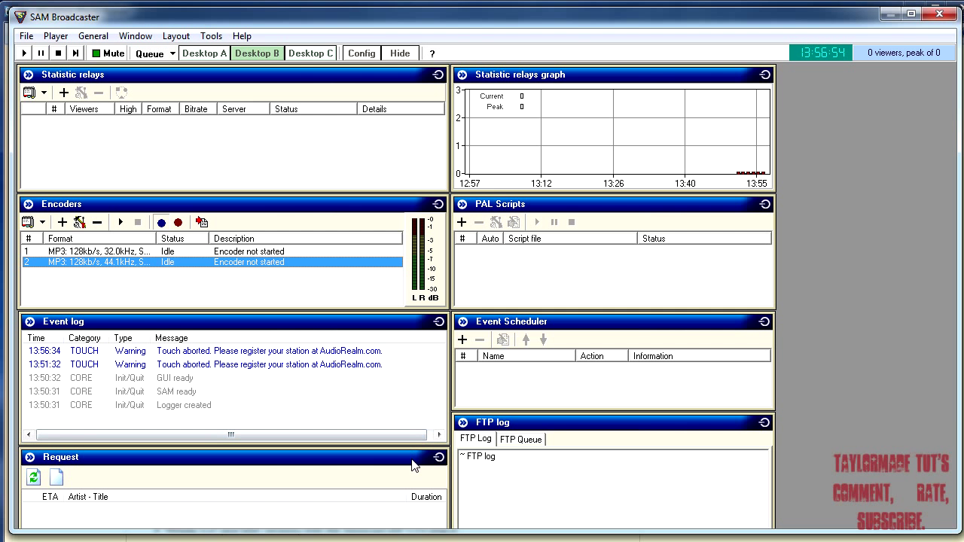
{"action": "mouse_move", "coordinate": [154, 290]}
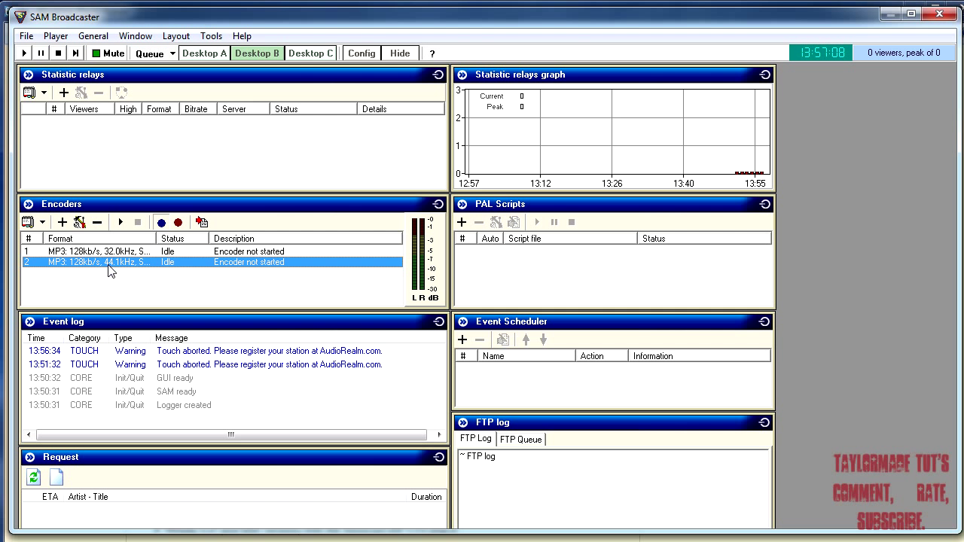
{"action": "mouse_move", "coordinate": [187, 262]}
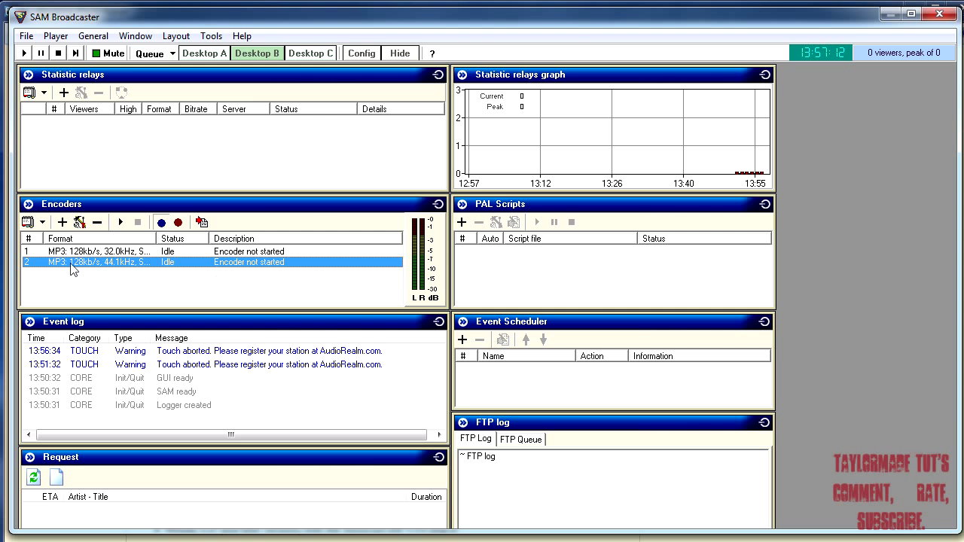
{"action": "mouse_move", "coordinate": [118, 271]}
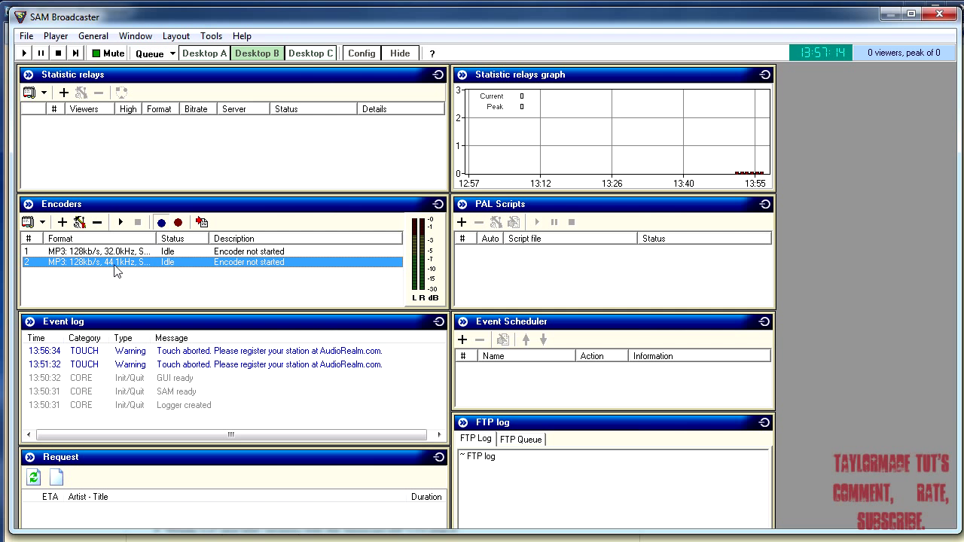
{"action": "mouse_move", "coordinate": [134, 268]}
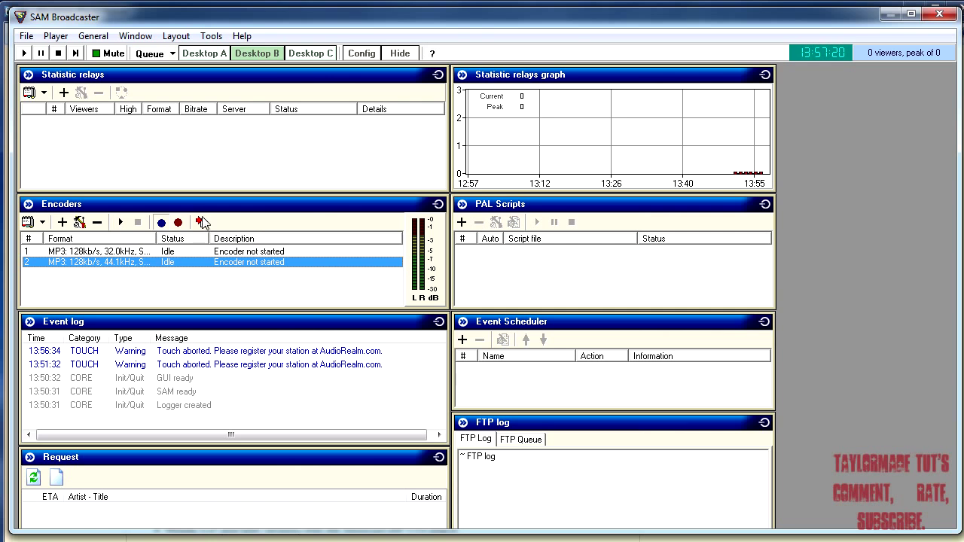
Switch from the encoders desktop to Desktop A with the decks, playlist and queue
{"action": "left_click", "coordinate": [204, 53]}
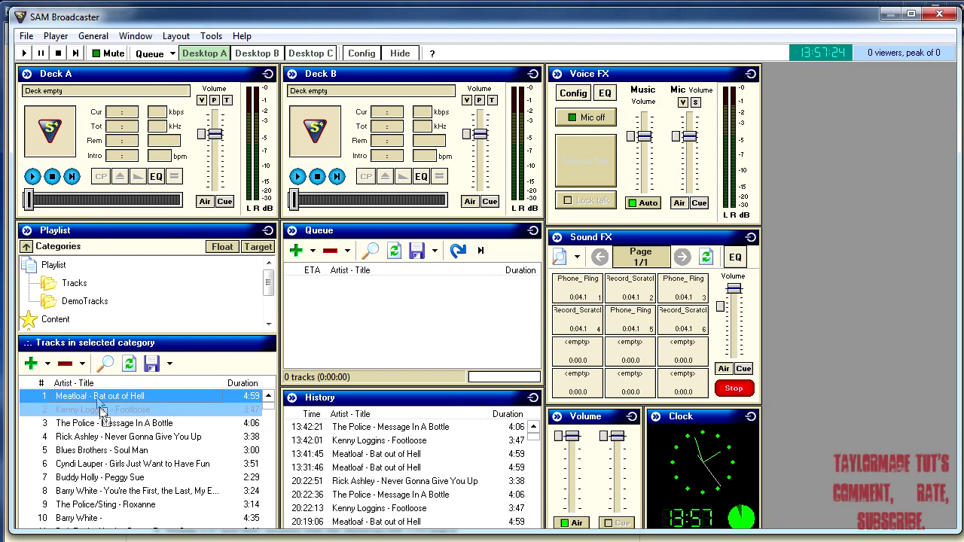
Load Meatloaf - Bat out of Hell onto Deck A and start it playing
{"action": "double_click", "coordinate": [100, 394]}
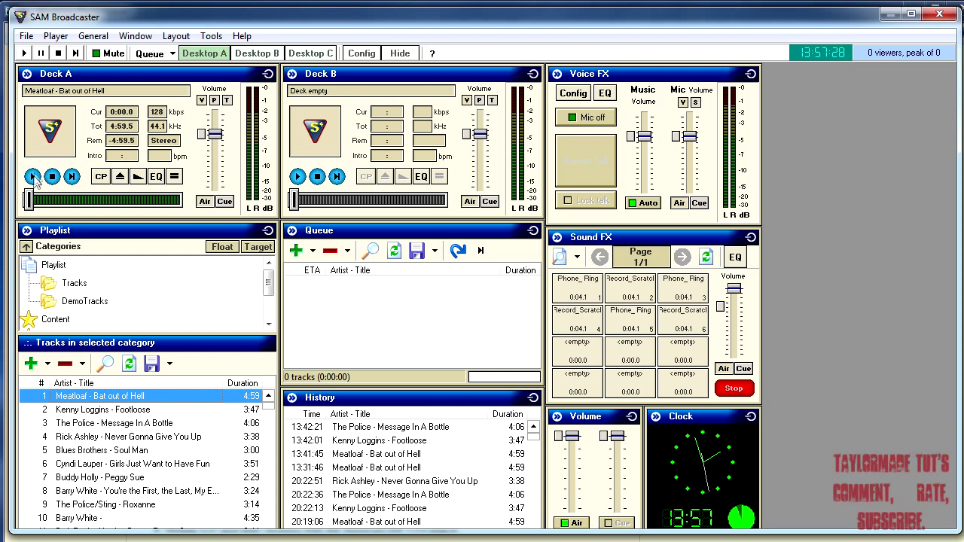
{"action": "left_click", "coordinate": [33, 175]}
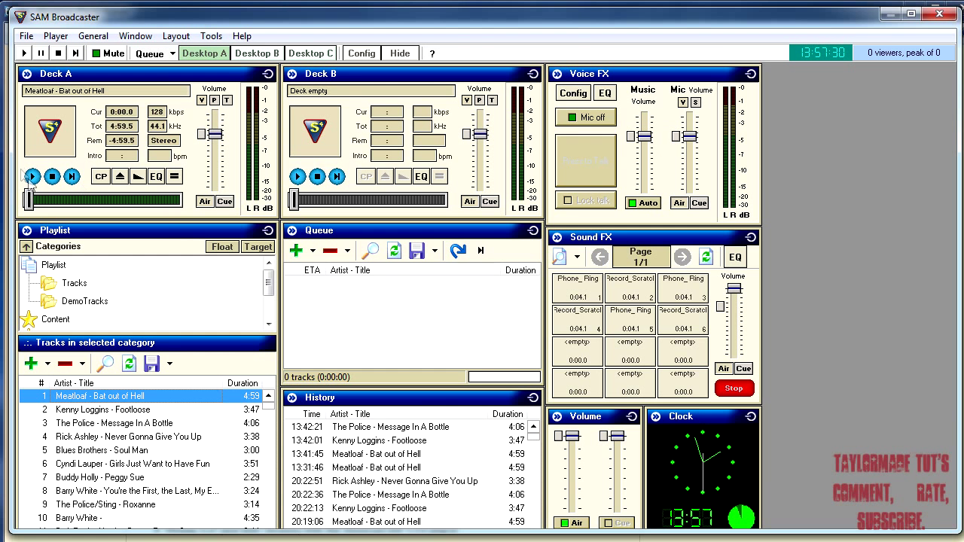
{"action": "left_click", "coordinate": [34, 174]}
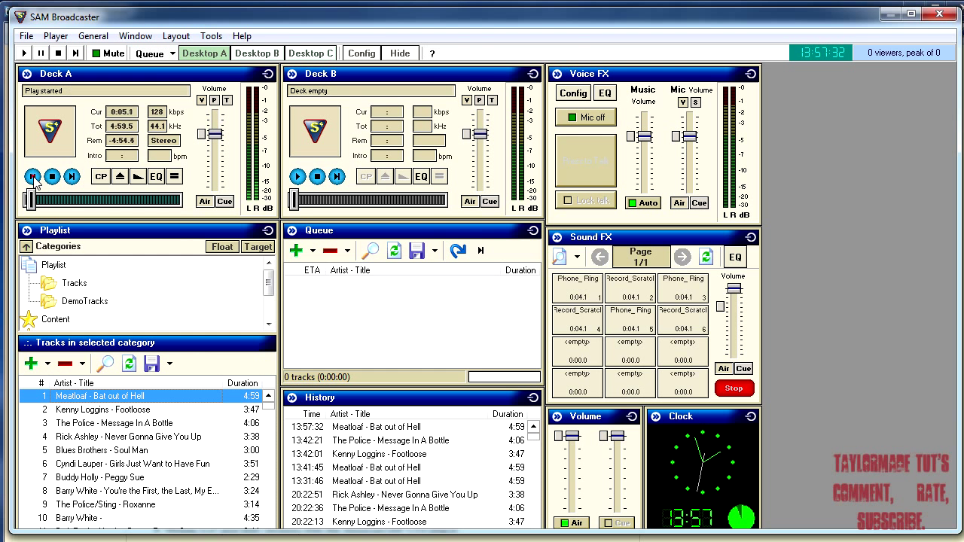
{"action": "left_click", "coordinate": [33, 174]}
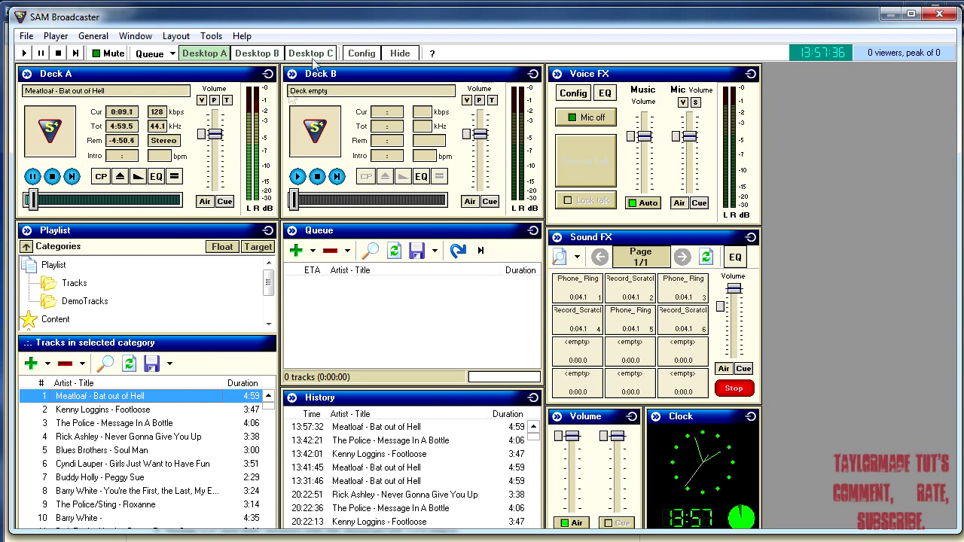
Start the second MP3 encoder on Desktop B, which reports Disconnected (11001), then return to Desktop A
{"action": "left_click", "coordinate": [256, 53]}
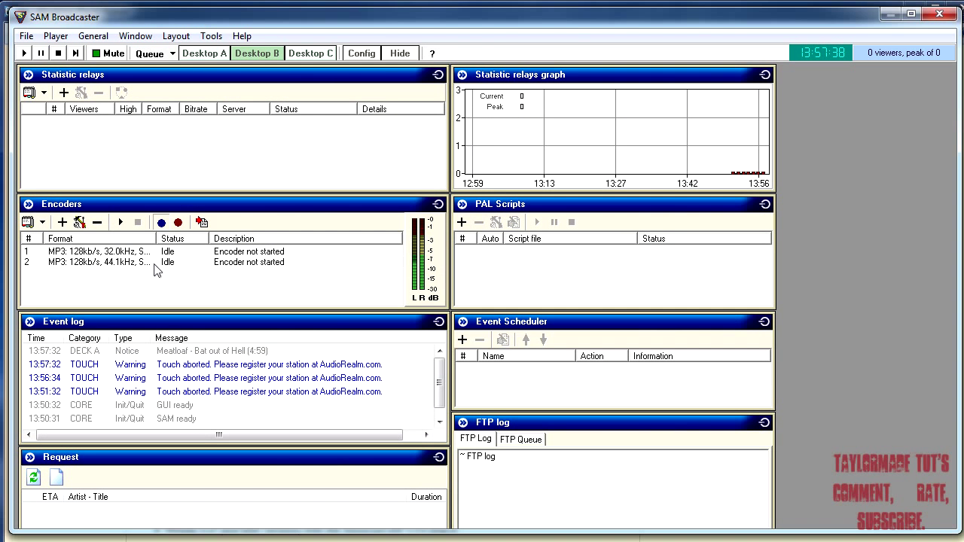
{"action": "left_click", "coordinate": [98, 262]}
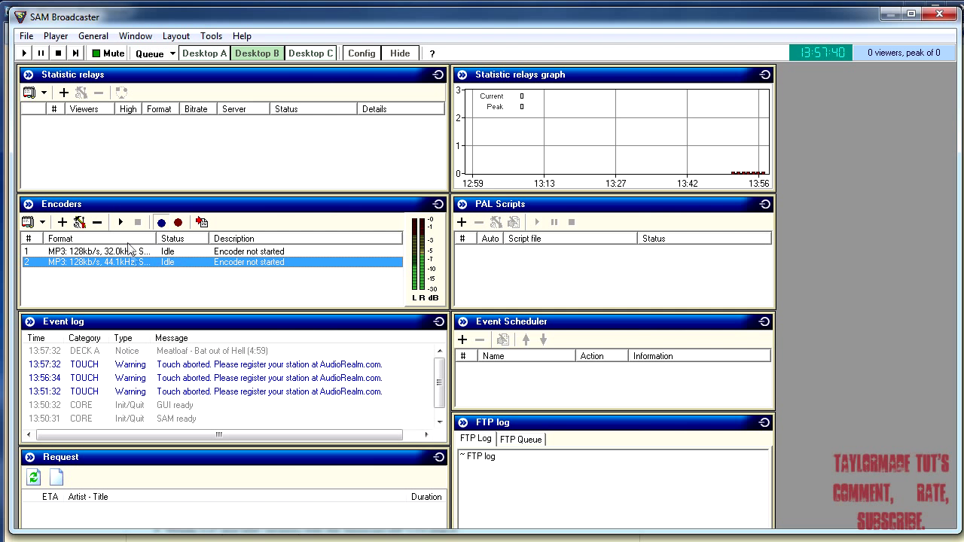
{"action": "mouse_move", "coordinate": [121, 223]}
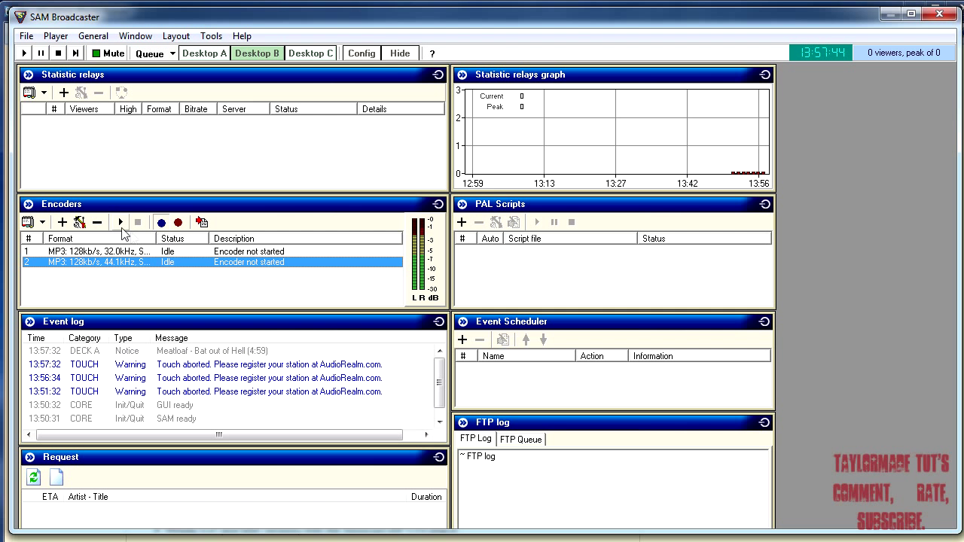
{"action": "left_click", "coordinate": [120, 221]}
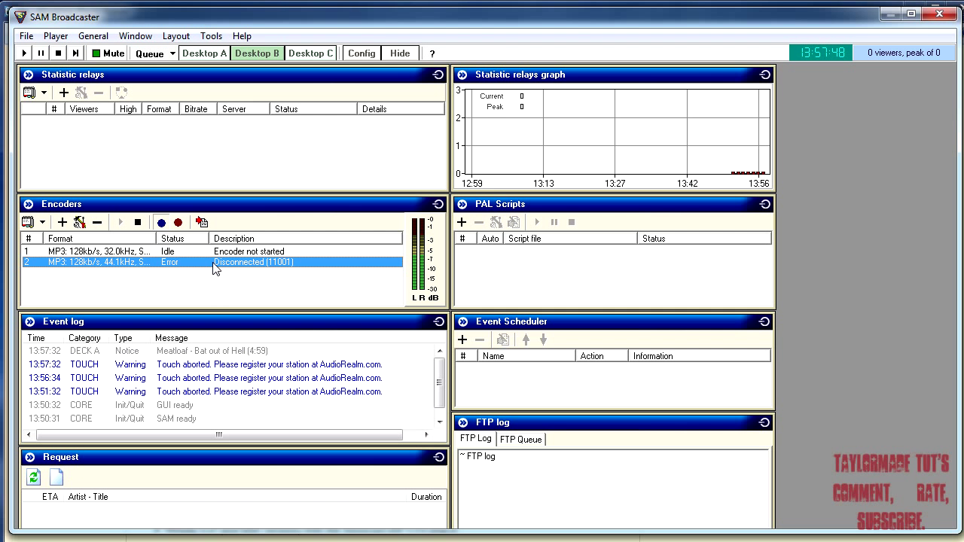
{"action": "mouse_move", "coordinate": [284, 271]}
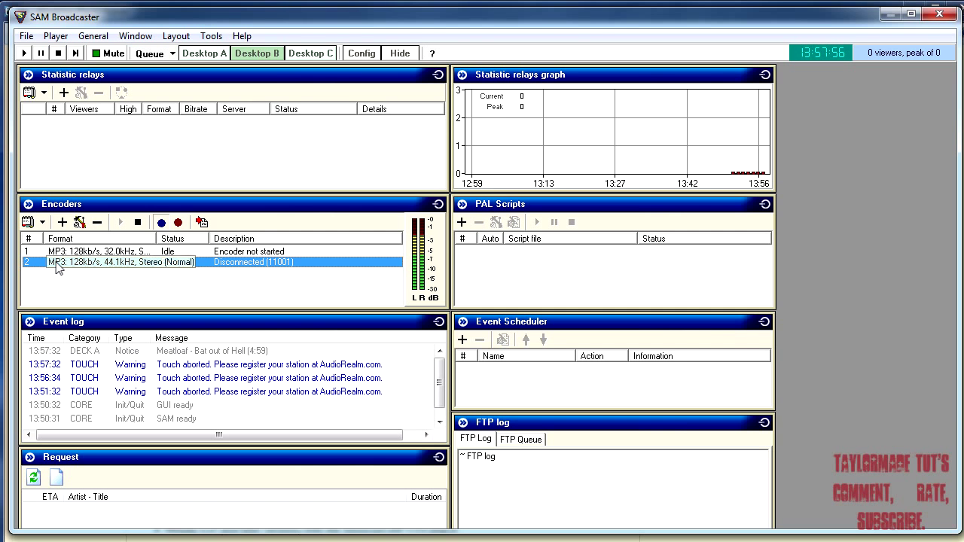
{"action": "left_click", "coordinate": [203, 53]}
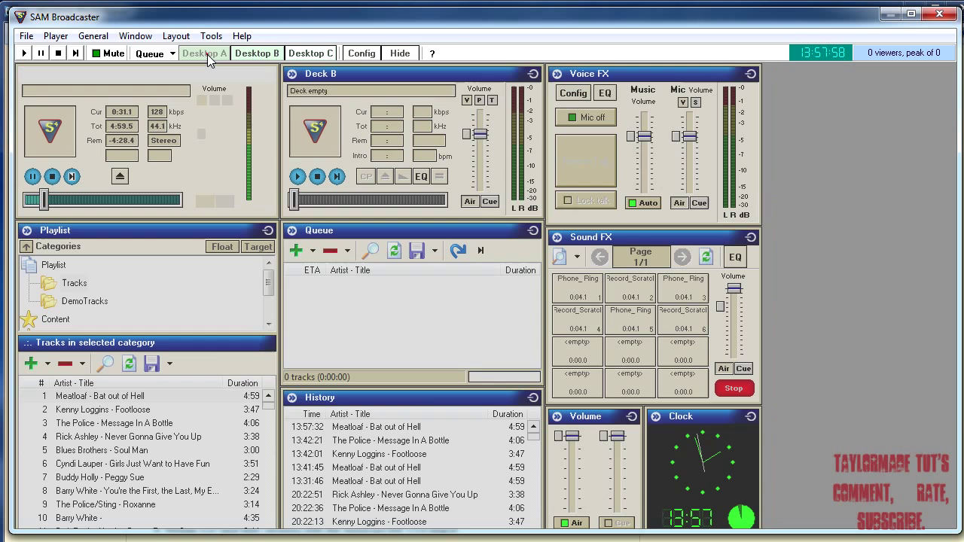
Select Kenny Loggins - Footloose in the track list and stop playback on Deck A
{"action": "left_click", "coordinate": [205, 53]}
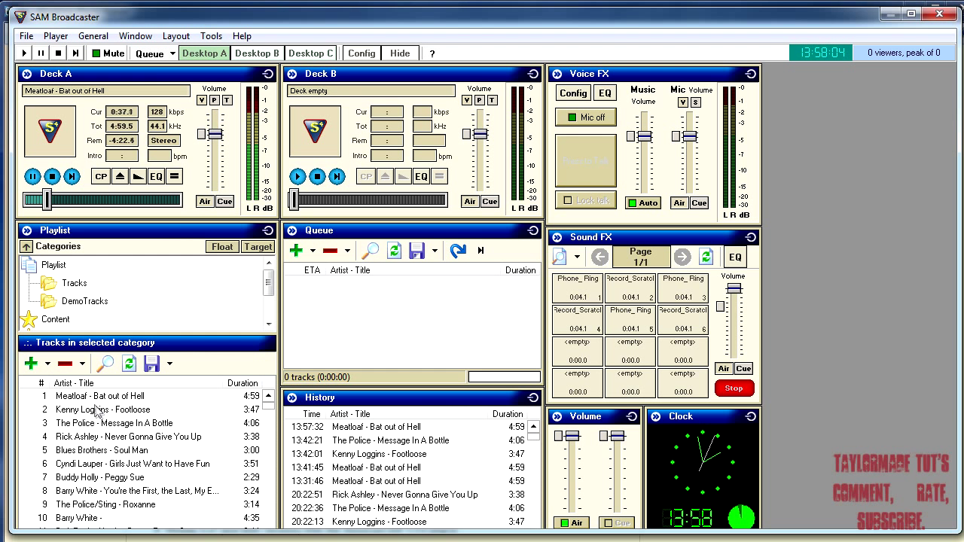
{"action": "left_click", "coordinate": [102, 410]}
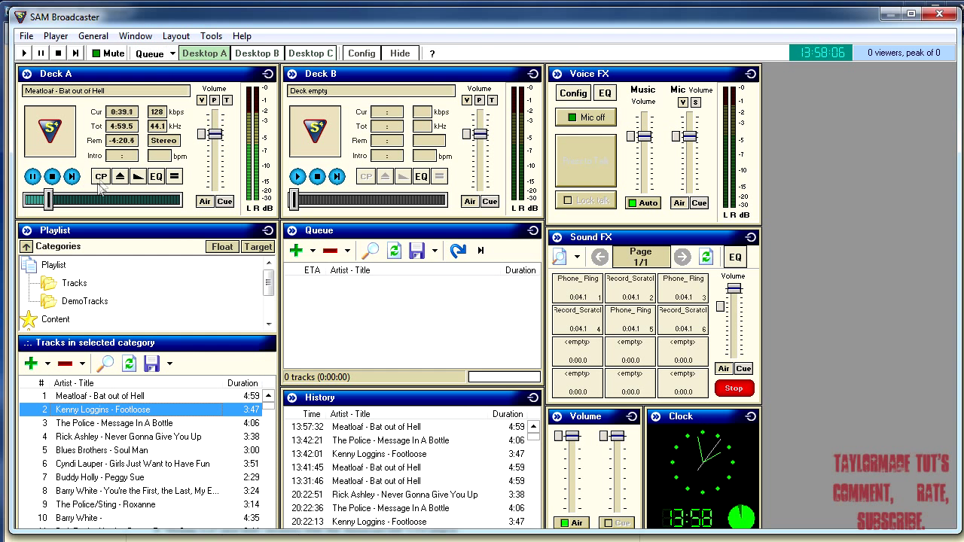
{"action": "left_click", "coordinate": [51, 175]}
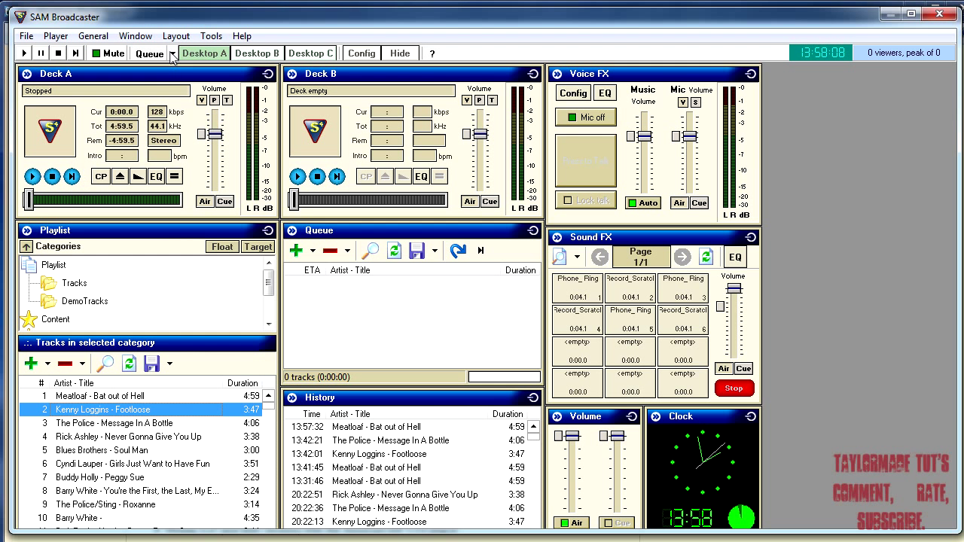
{"action": "left_click", "coordinate": [150, 53]}
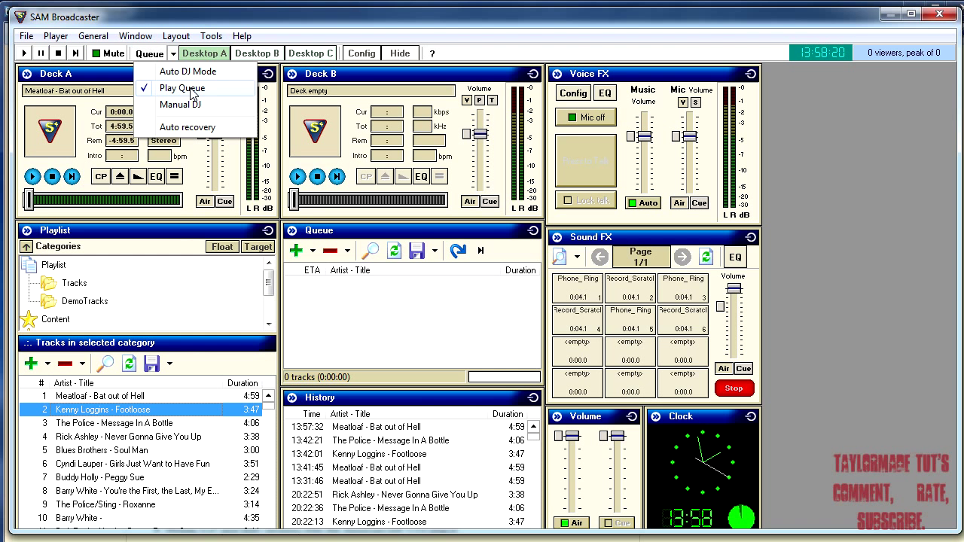
Change the playback automation mode from Manual to Play Queue
{"action": "left_click", "coordinate": [181, 87]}
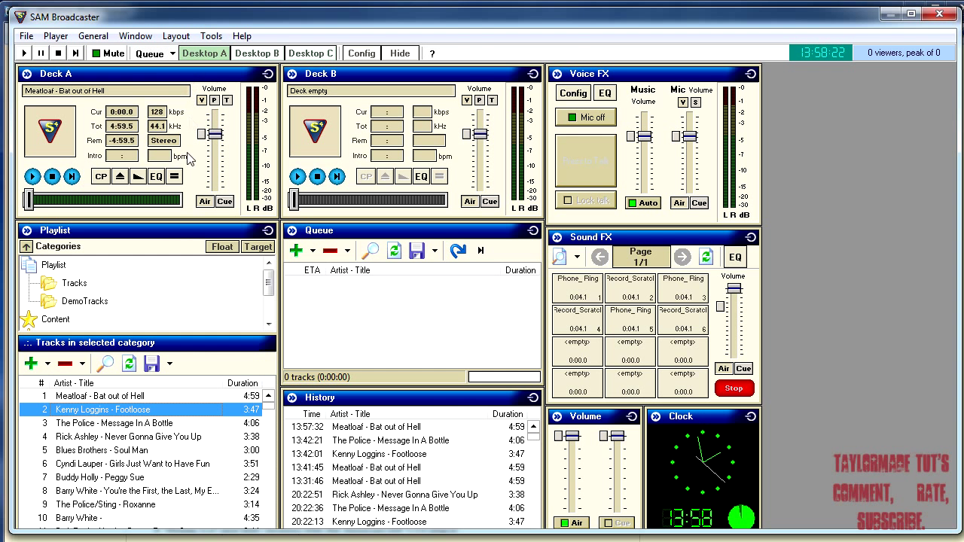
{"action": "mouse_move", "coordinate": [118, 171]}
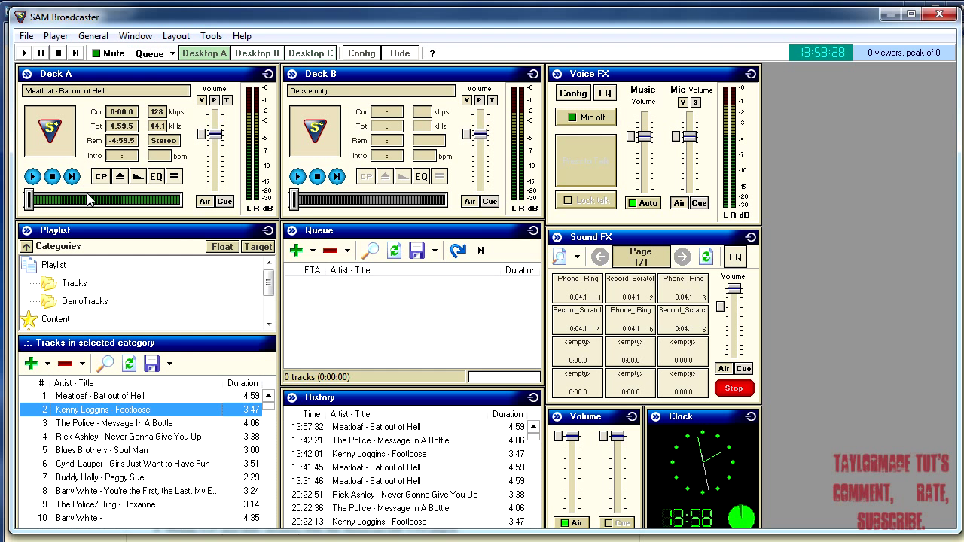
{"action": "left_click", "coordinate": [172, 54]}
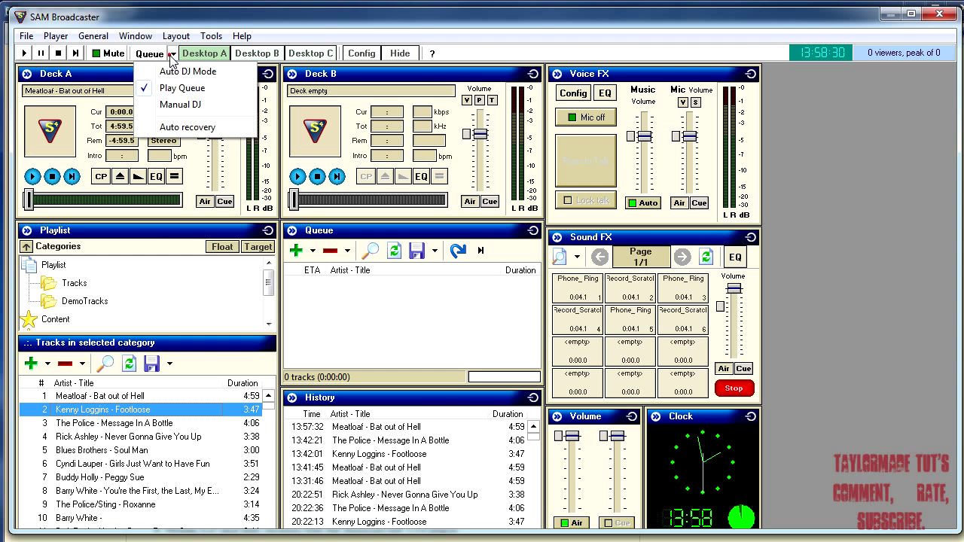
{"action": "left_click", "coordinate": [181, 104]}
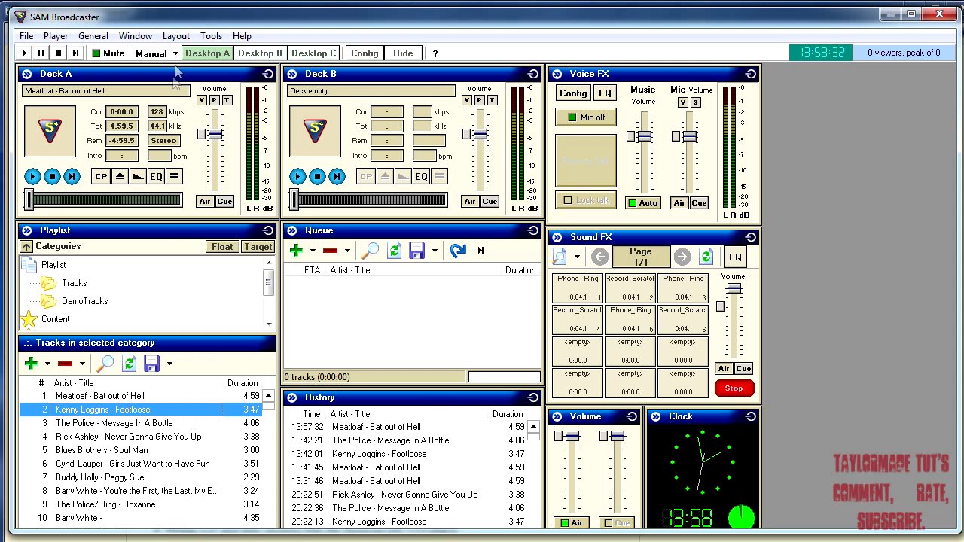
{"action": "mouse_move", "coordinate": [176, 54]}
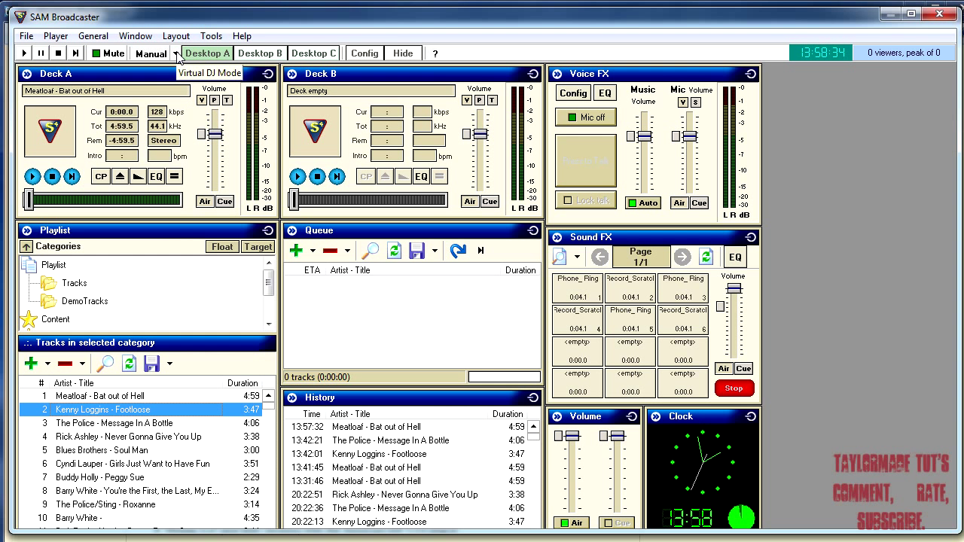
{"action": "left_click", "coordinate": [178, 53]}
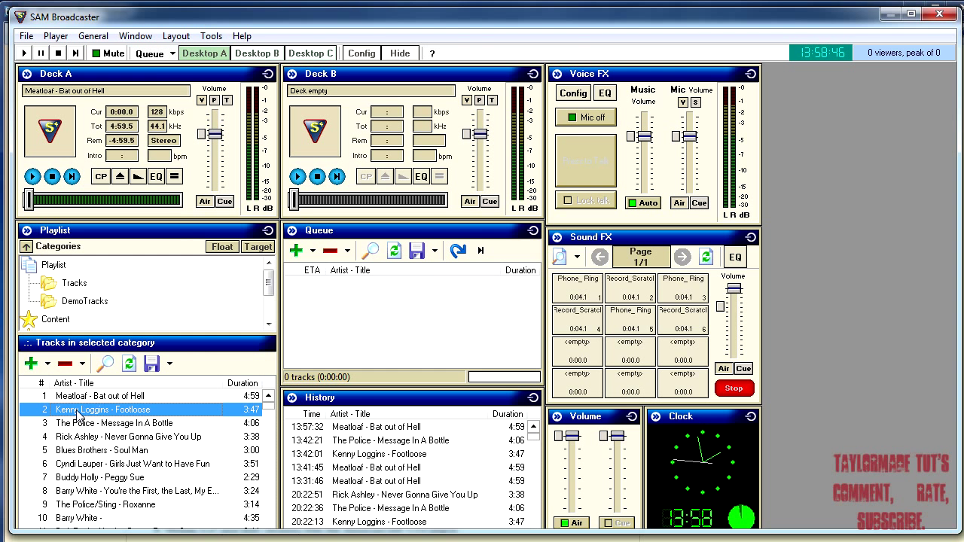
Queue Footloose at the bottom, play Bat out of Hell on Deck A and jump near its end
{"action": "right_click", "coordinate": [103, 410]}
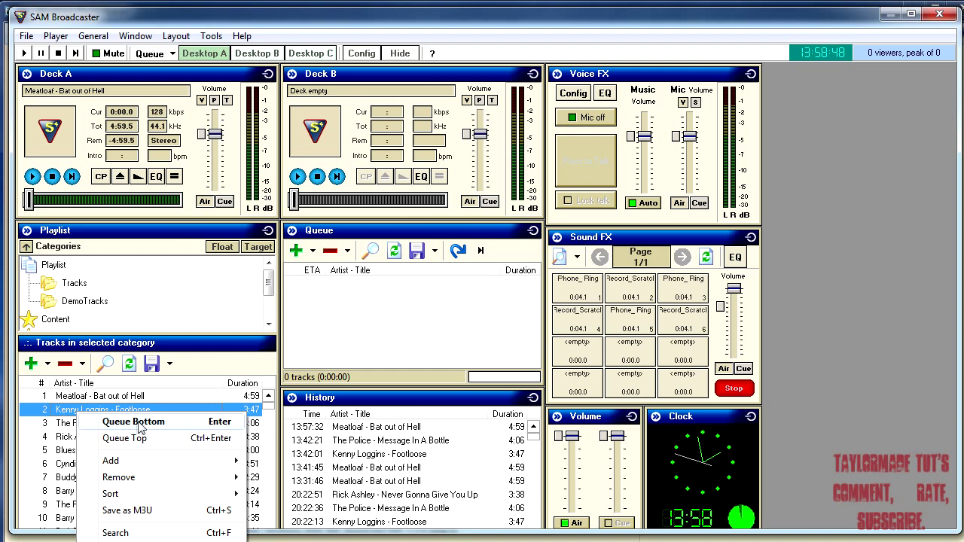
{"action": "left_click", "coordinate": [132, 422]}
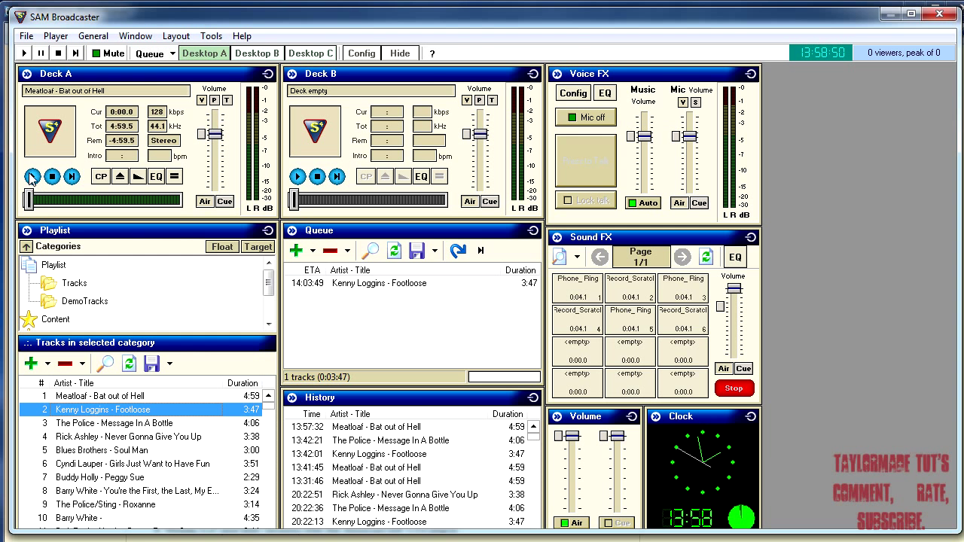
{"action": "left_click", "coordinate": [33, 174]}
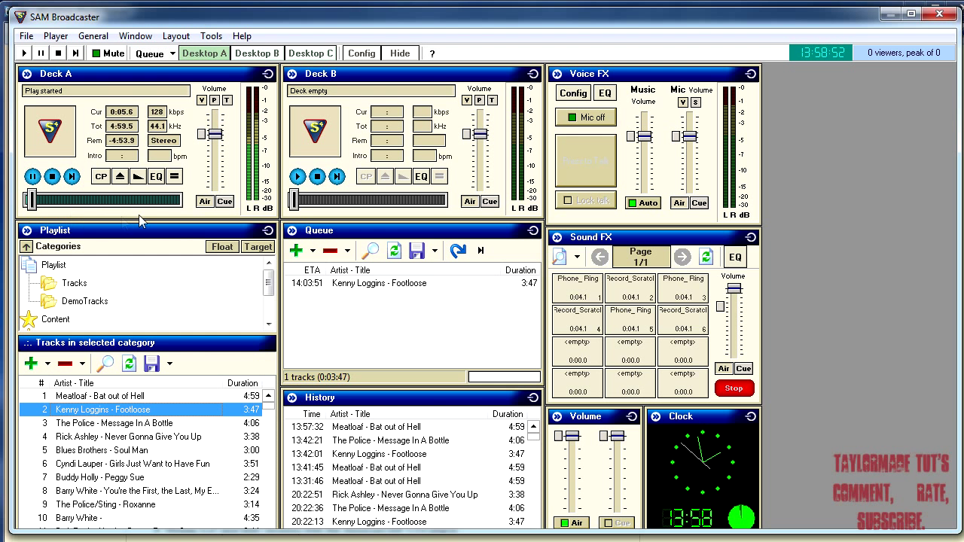
{"action": "left_click_drag", "start_coordinate": [30, 199], "coordinate": [163, 199]}
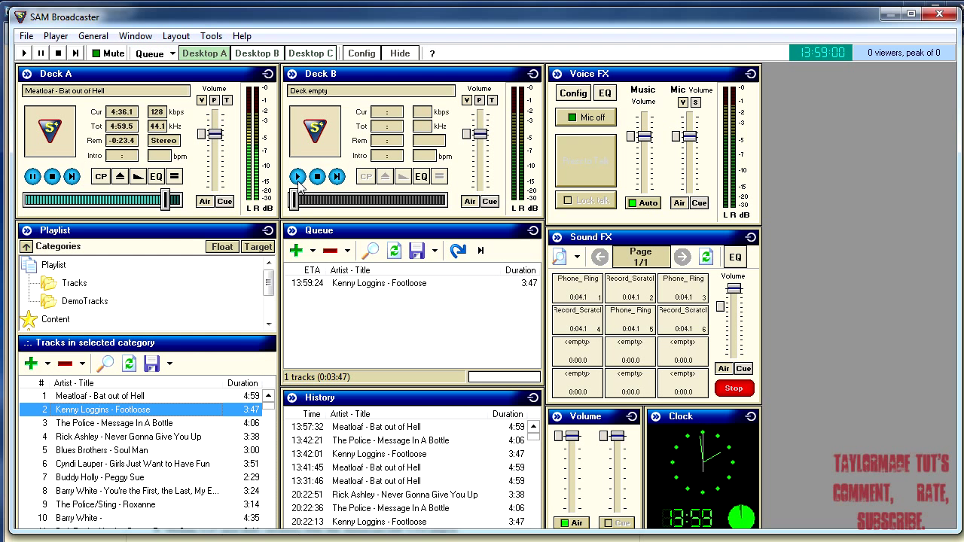
{"action": "mouse_move", "coordinate": [249, 263]}
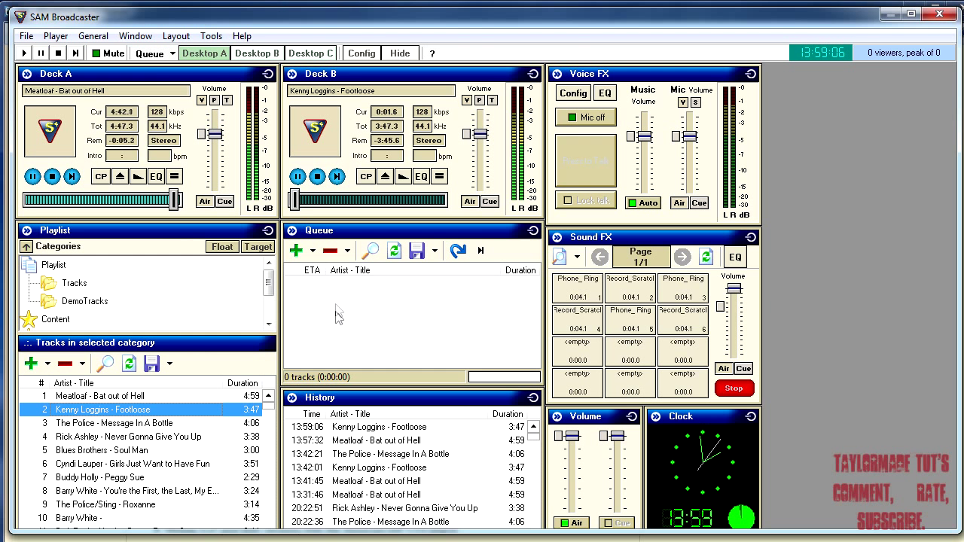
{"action": "mouse_move", "coordinate": [188, 212]}
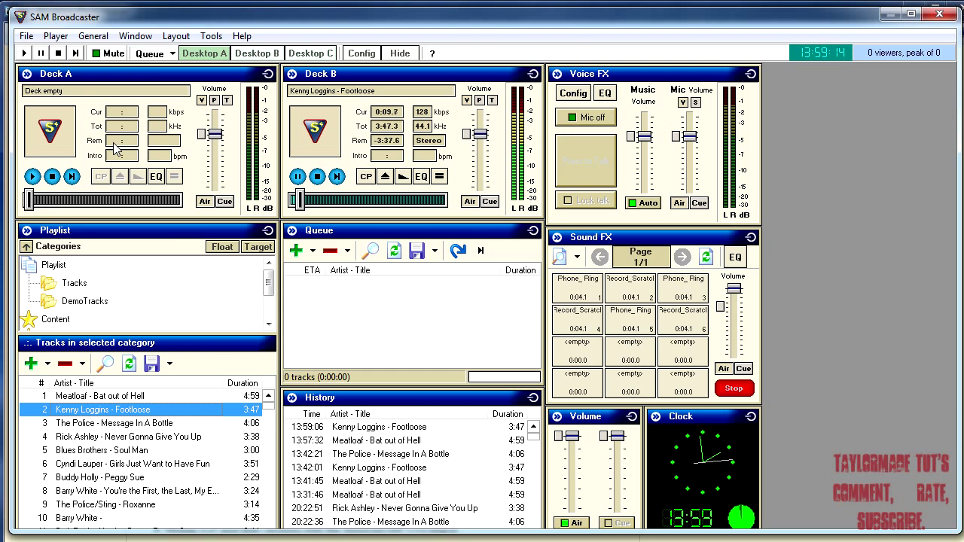
Queue Message In A Bottle at the bottom and start it playing on Deck A
{"action": "right_click", "coordinate": [83, 422]}
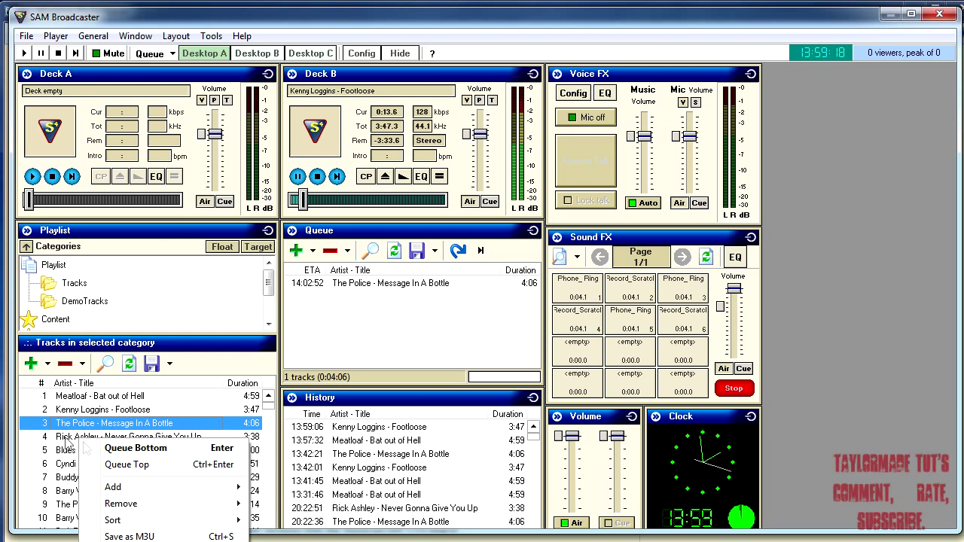
{"action": "left_click", "coordinate": [136, 448]}
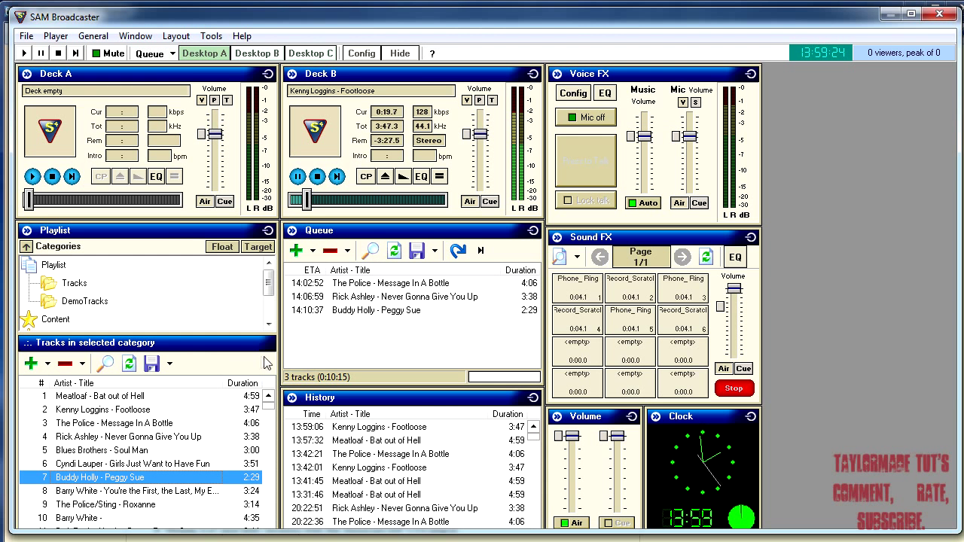
{"action": "mouse_move", "coordinate": [358, 316]}
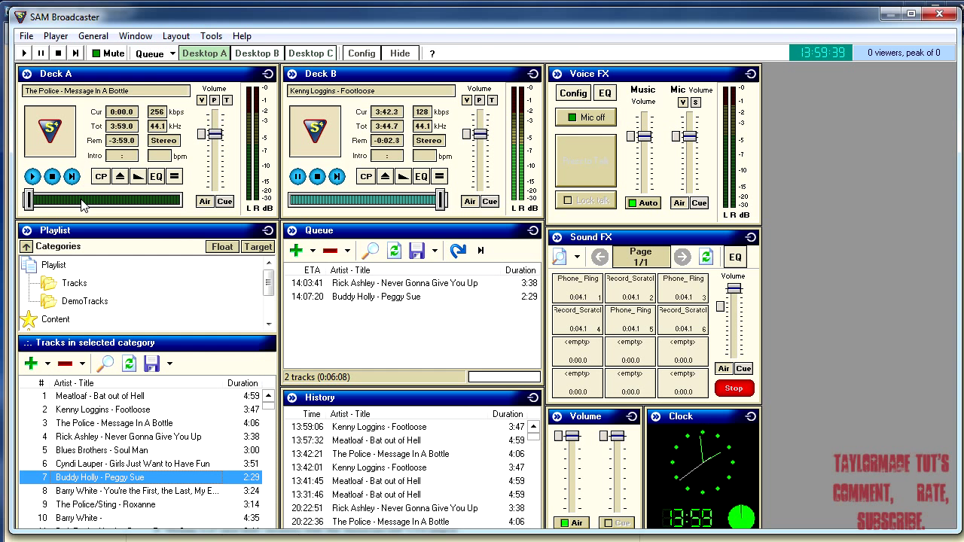
{"action": "left_click", "coordinate": [33, 175]}
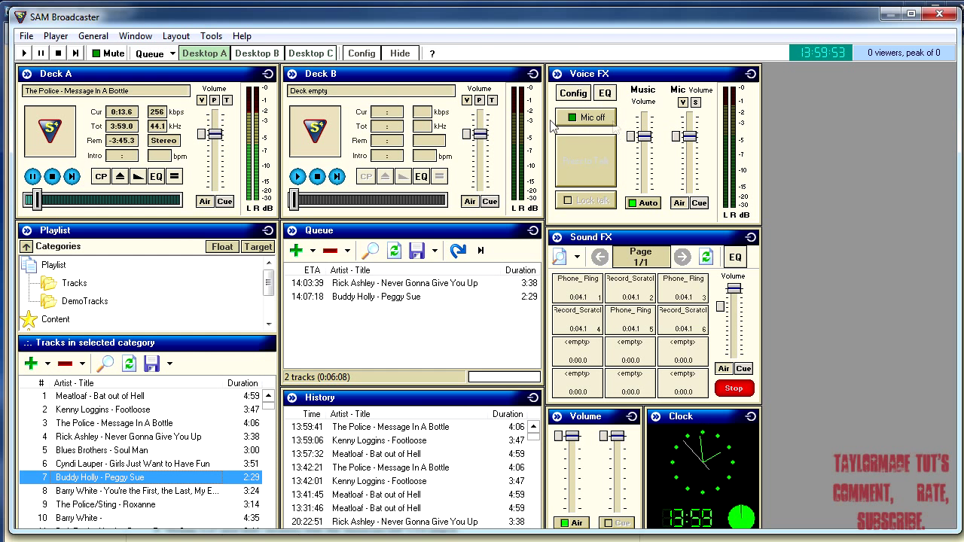
{"action": "left_click", "coordinate": [584, 118]}
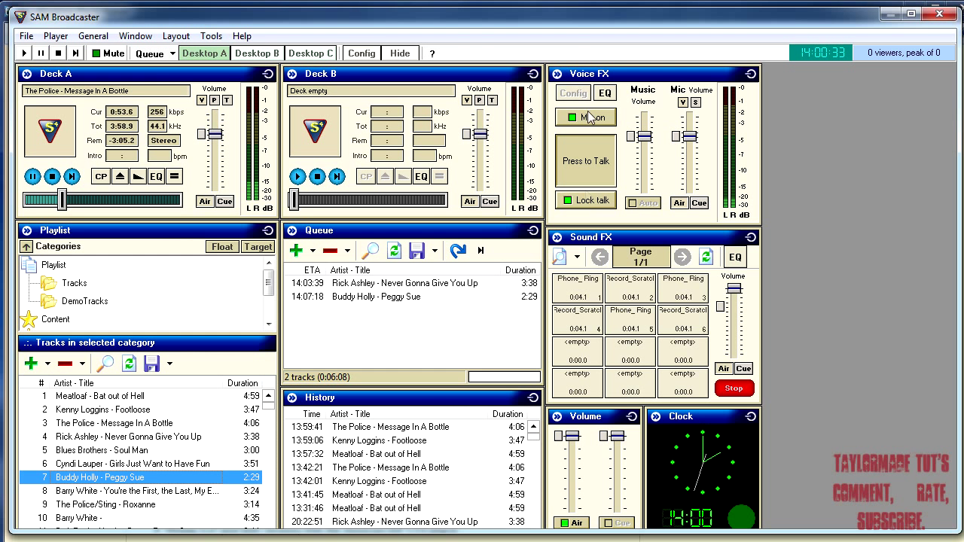
{"action": "left_click", "coordinate": [584, 118]}
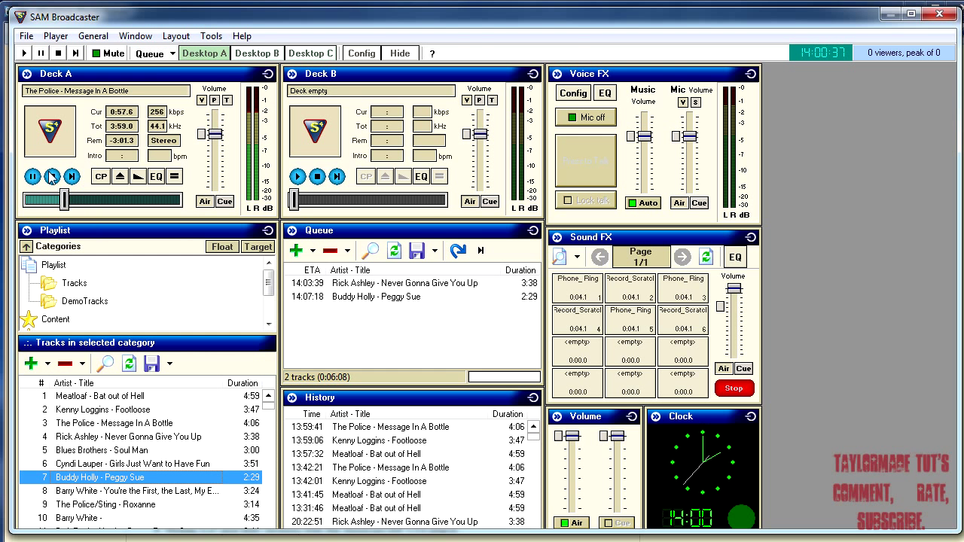
{"action": "left_click", "coordinate": [52, 174]}
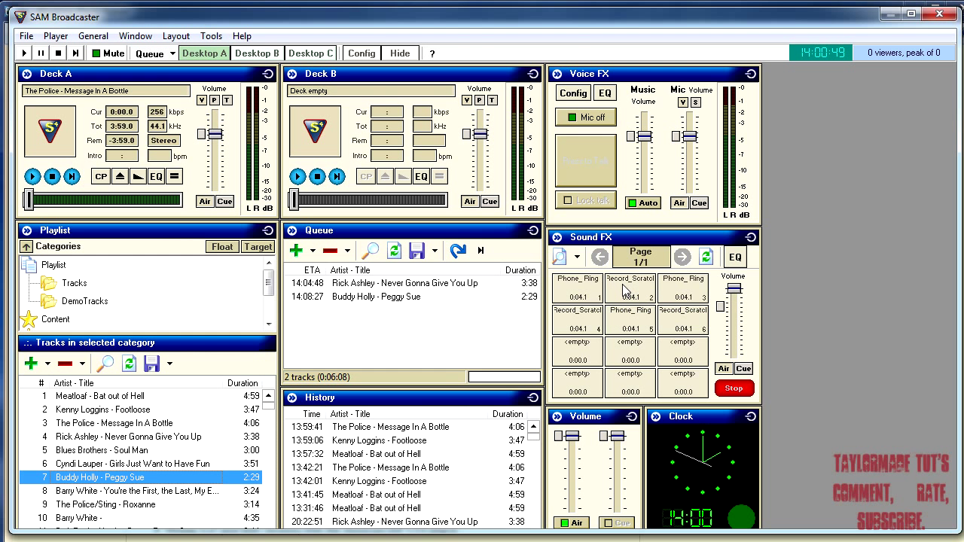
{"action": "mouse_move", "coordinate": [629, 346]}
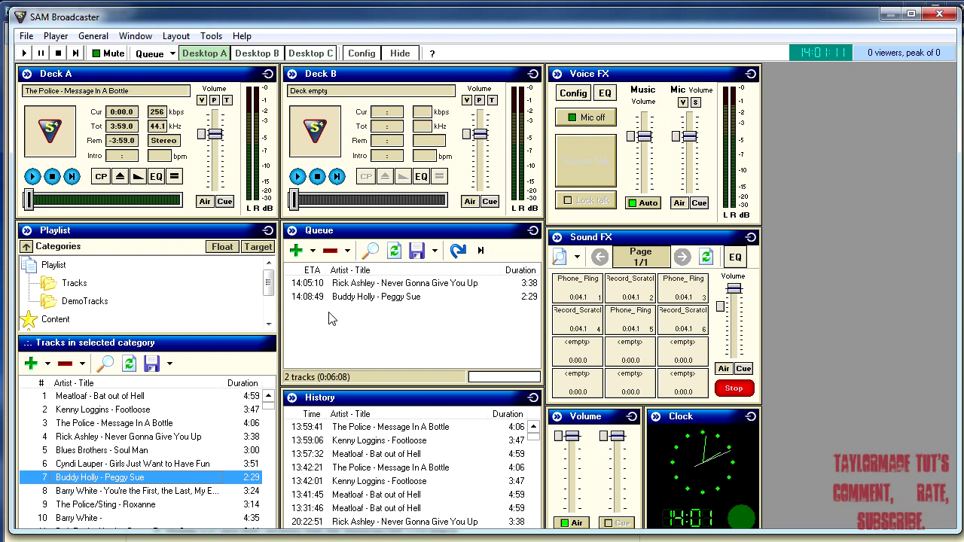
{"action": "mouse_move", "coordinate": [353, 319]}
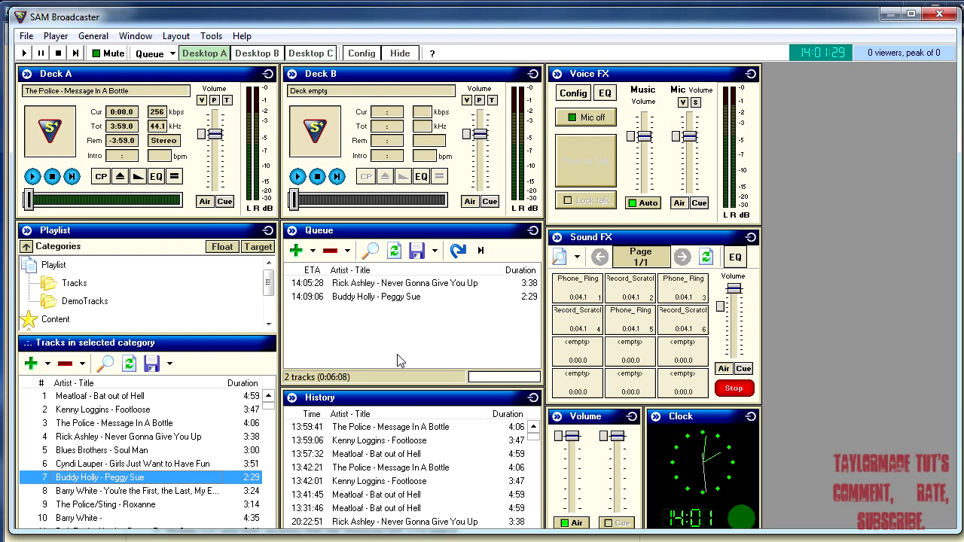
{"action": "mouse_move", "coordinate": [390, 401]}
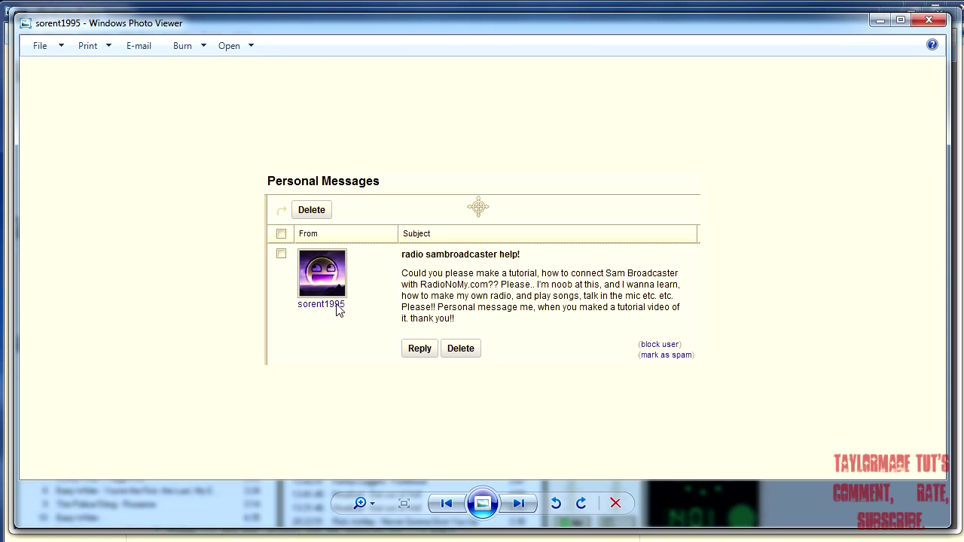
{"action": "mouse_move", "coordinate": [382, 325]}
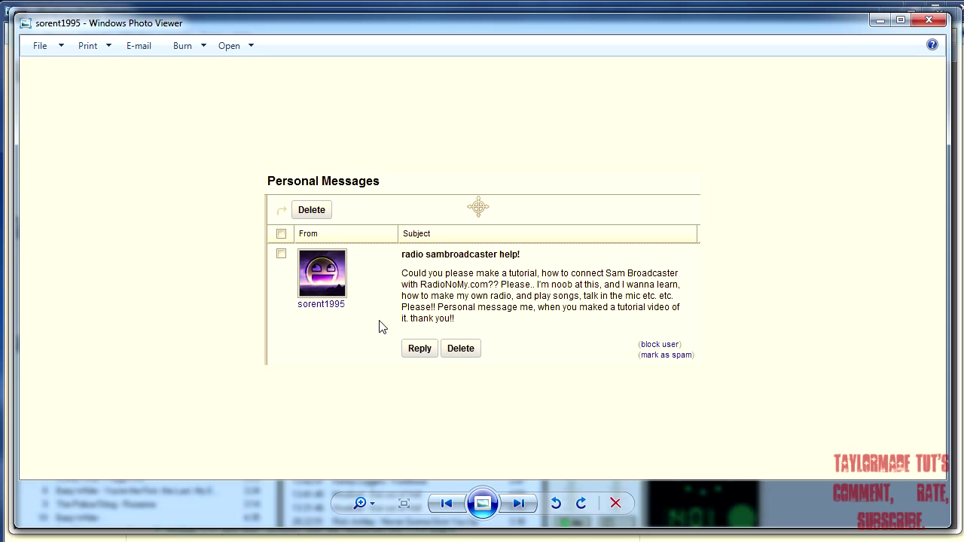
{"action": "mouse_move", "coordinate": [620, 389]}
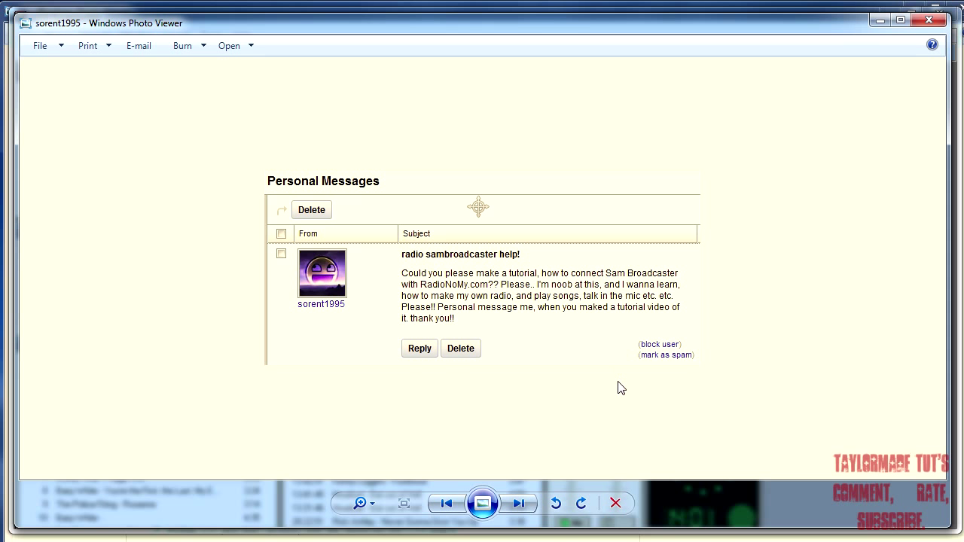
{"action": "mouse_move", "coordinate": [572, 350]}
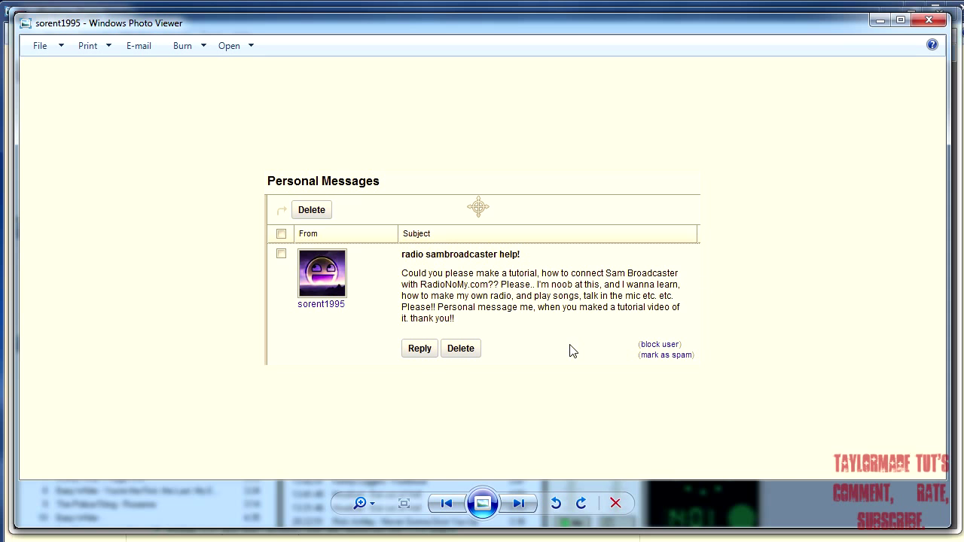